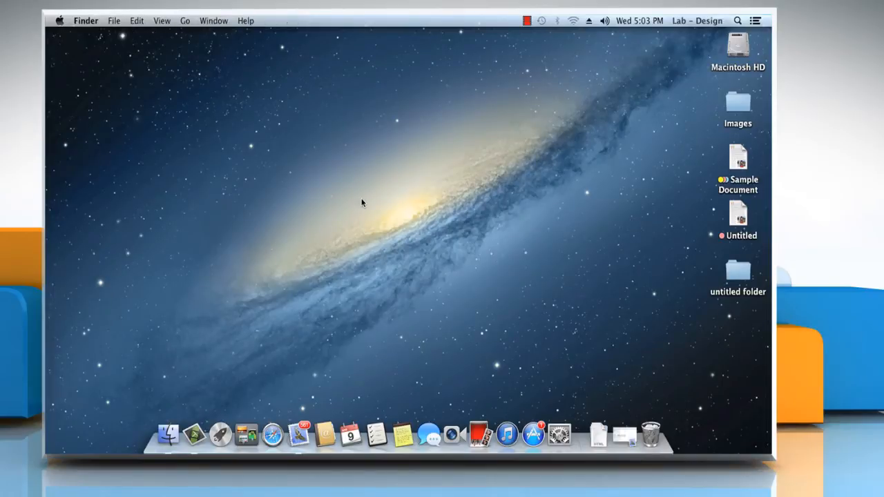
mouse_move(360, 197)
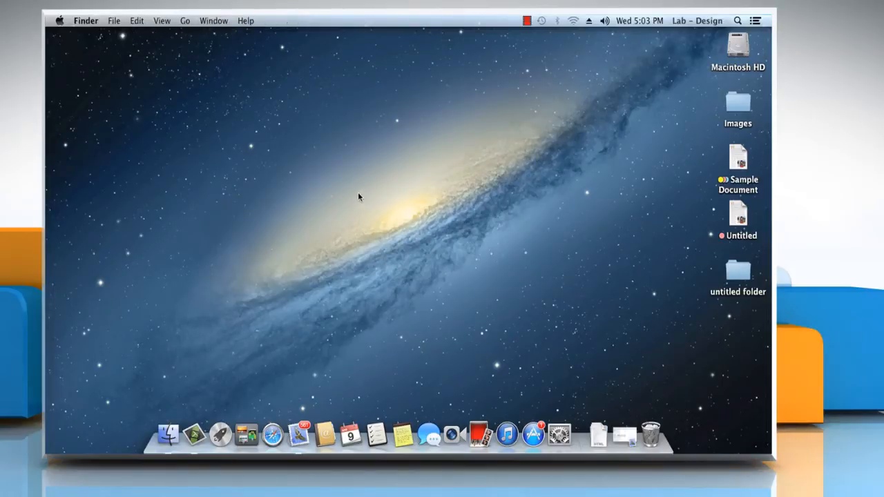
mouse_move(225, 67)
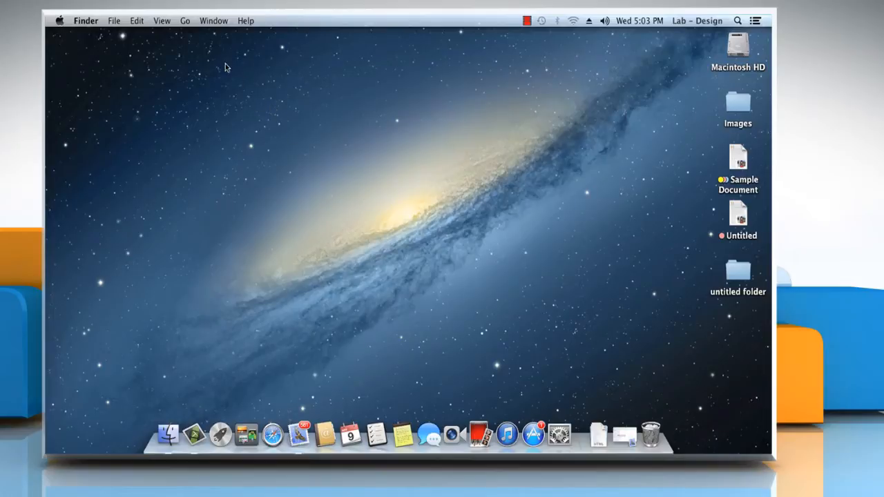
Open the Utilities folder from Finder's Go menu
left_click(185, 20)
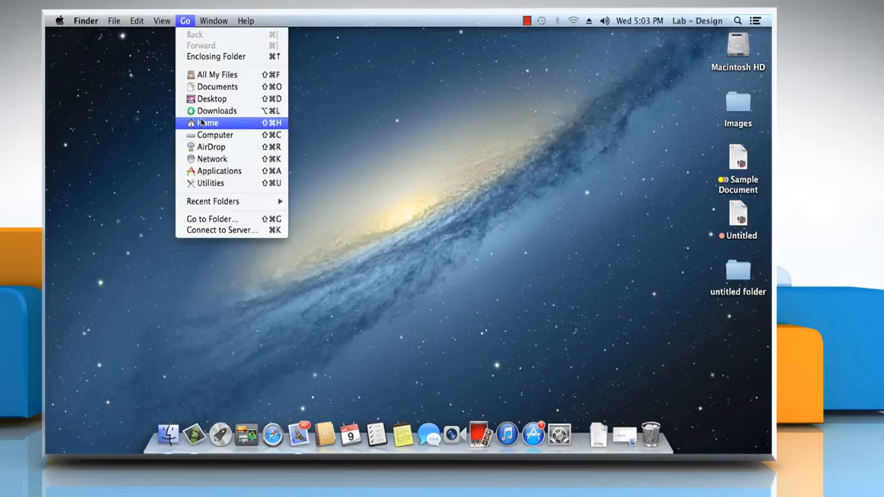
mouse_move(211, 183)
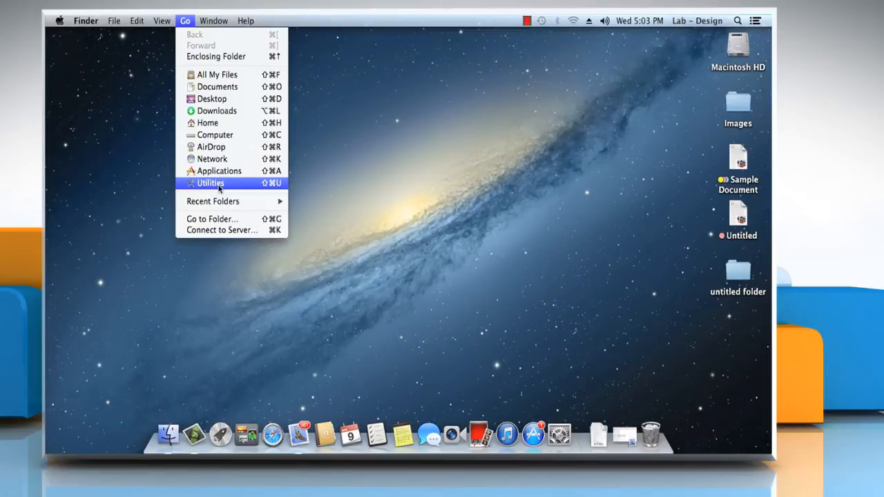
left_click(211, 183)
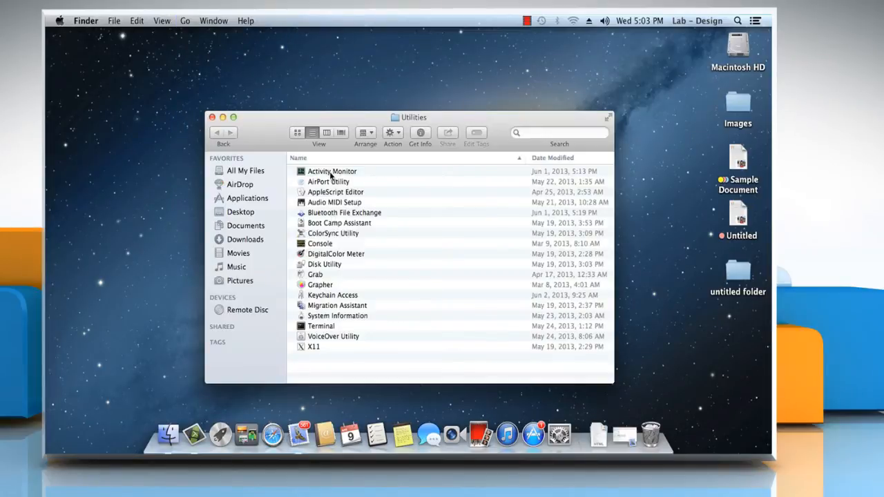
Launch Activity Monitor from the Utilities folder and bring up its View menu
double_click(331, 170)
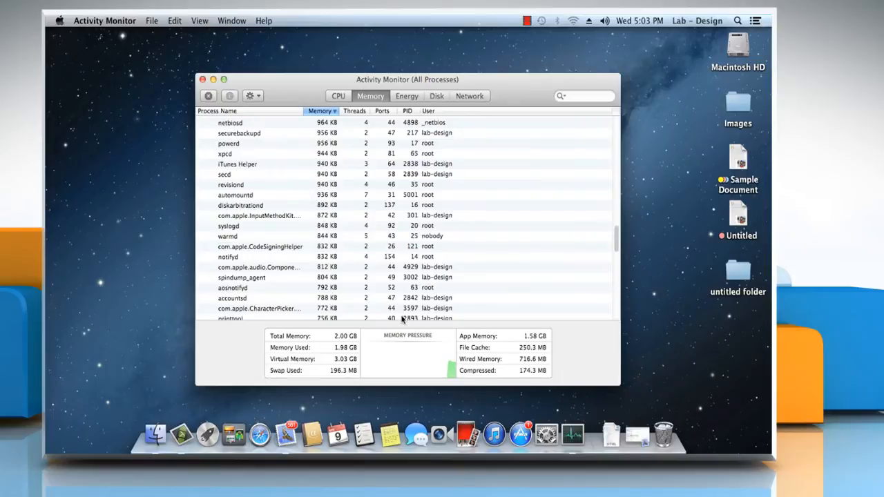
mouse_move(577, 411)
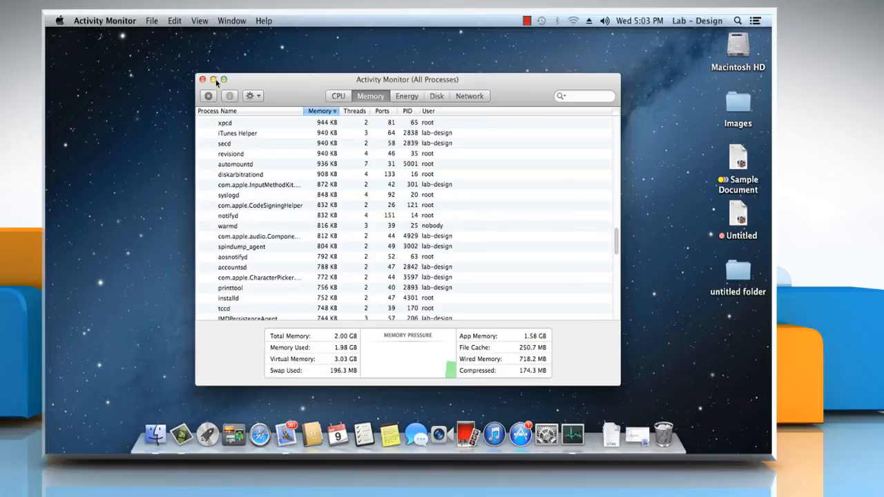
left_click(200, 20)
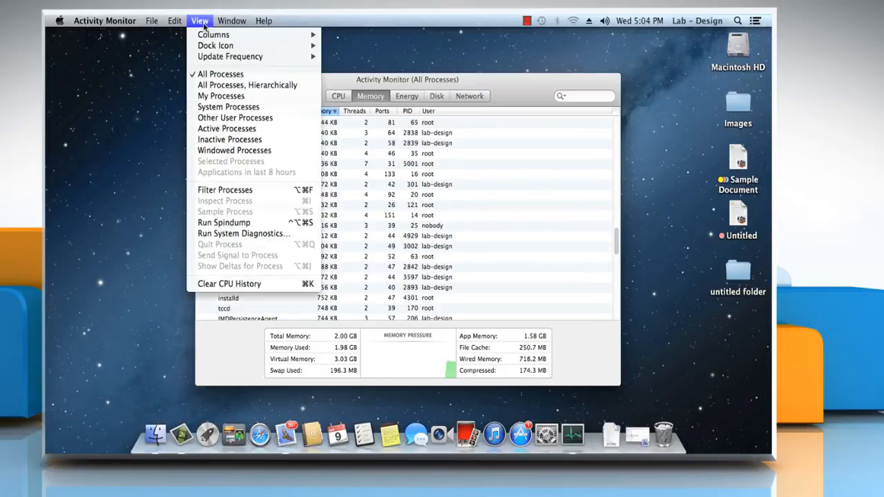
mouse_move(215, 44)
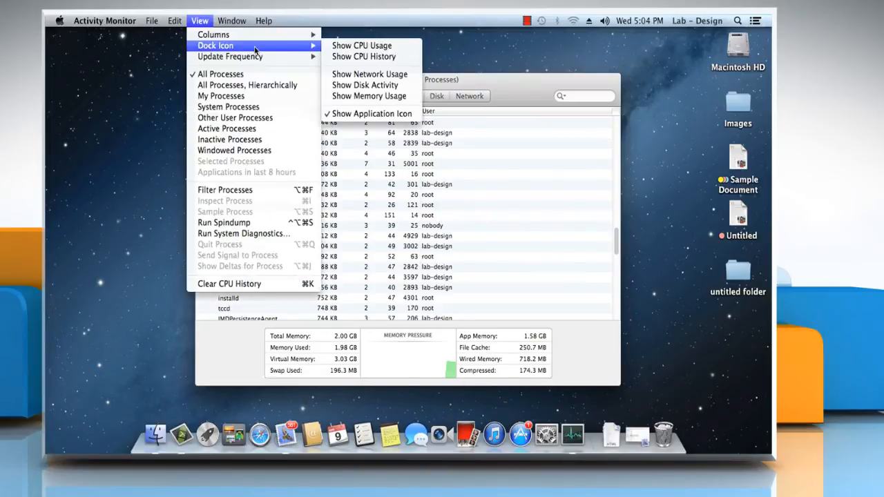
mouse_move(368, 96)
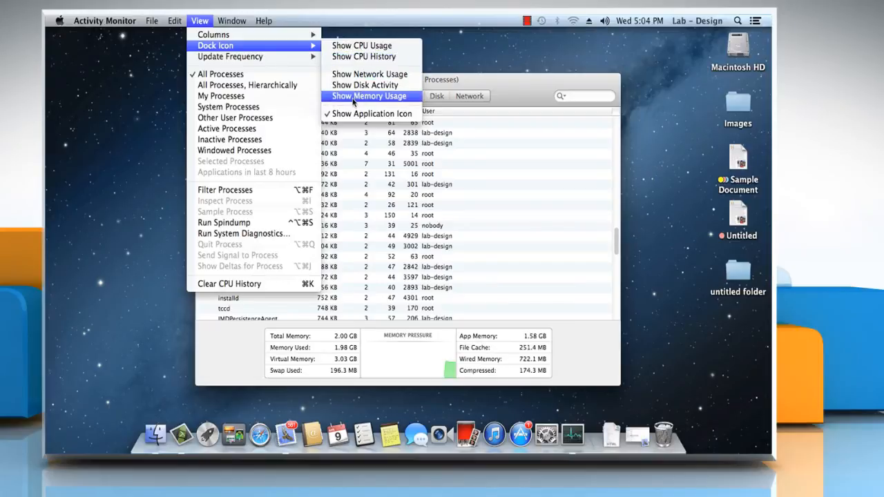
Set the Dock Icon option to Show Memory Usage
left_click(369, 96)
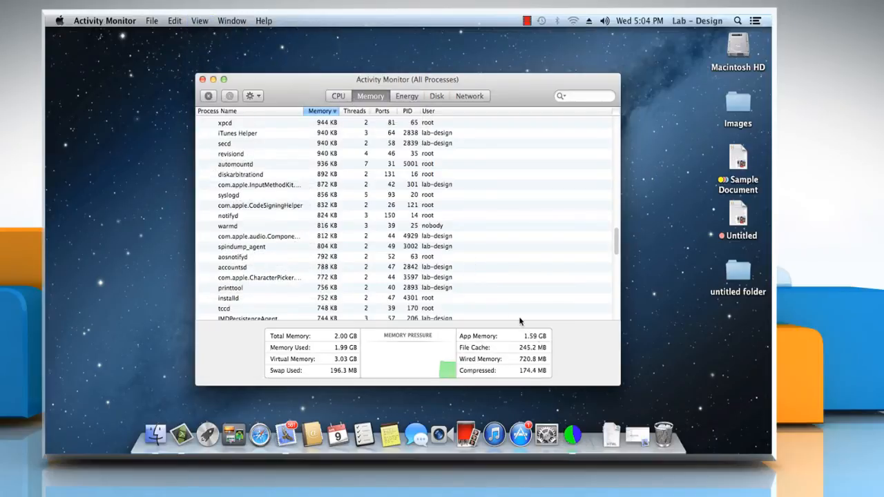
mouse_move(567, 415)
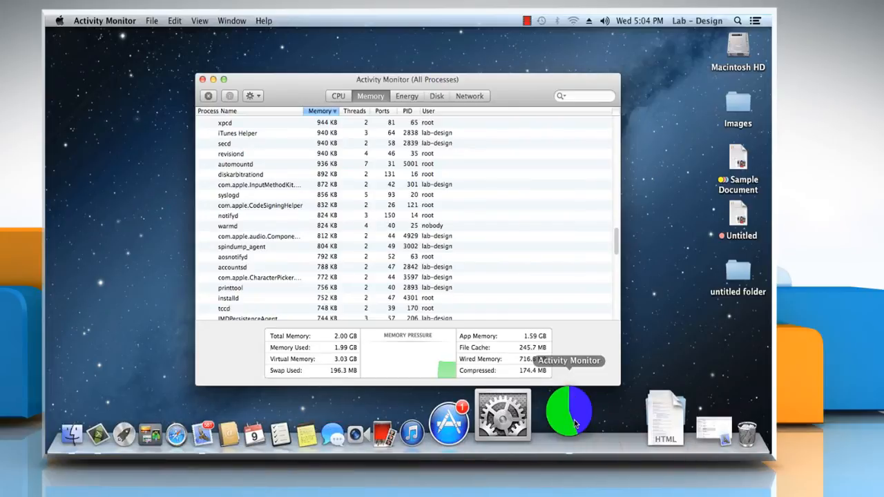